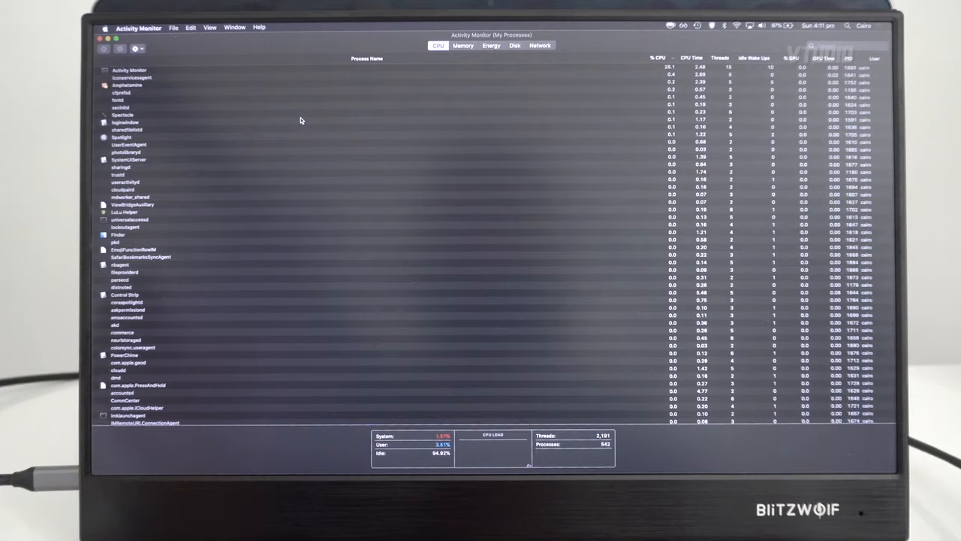
{"action": "mouse_move", "coordinate": [166, 96]}
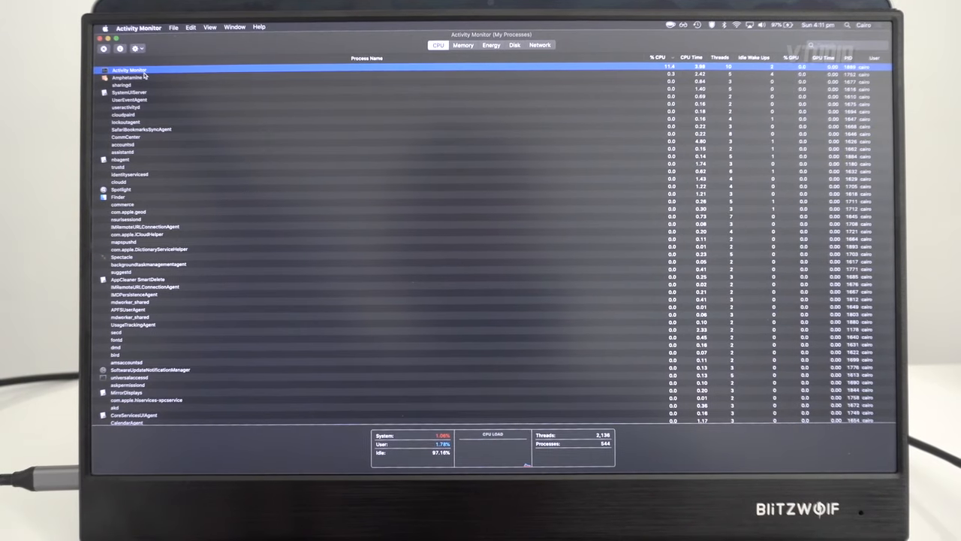
- Review the CPU process list, then bring up Time Machine's backup options from the menu bar
{"action": "left_click", "coordinate": [129, 93]}
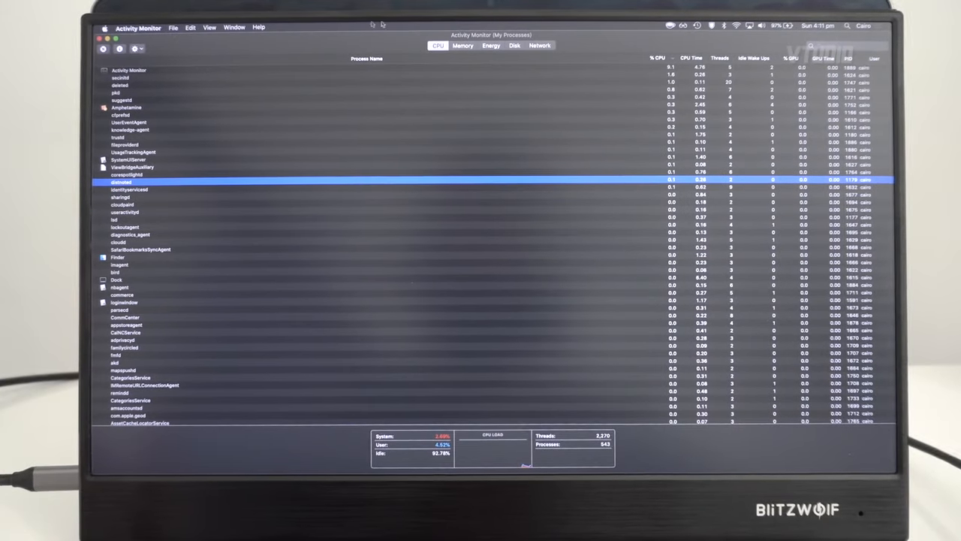
{"action": "left_click", "coordinate": [696, 24]}
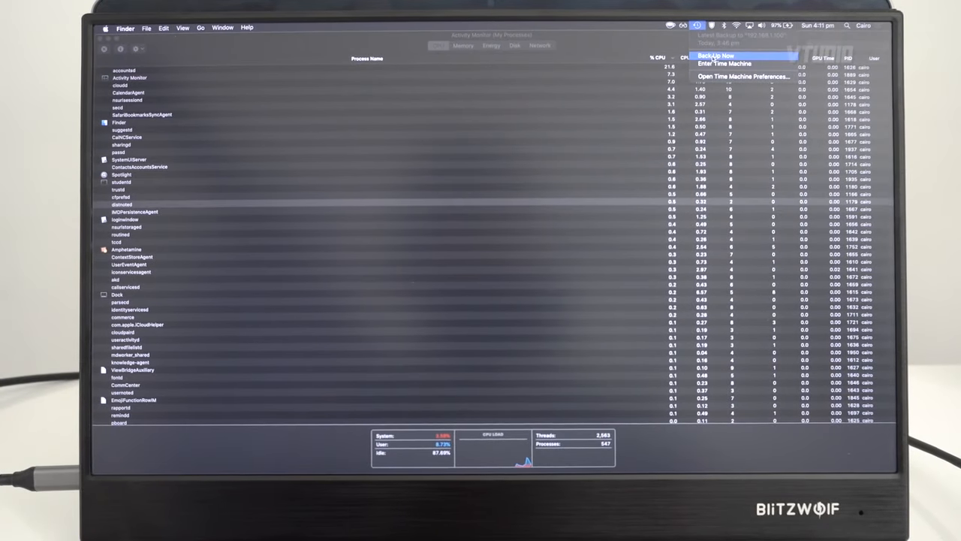
- Close Activity Monitor and bring up the iStat Menus Global settings window
{"action": "left_click", "coordinate": [633, 30]}
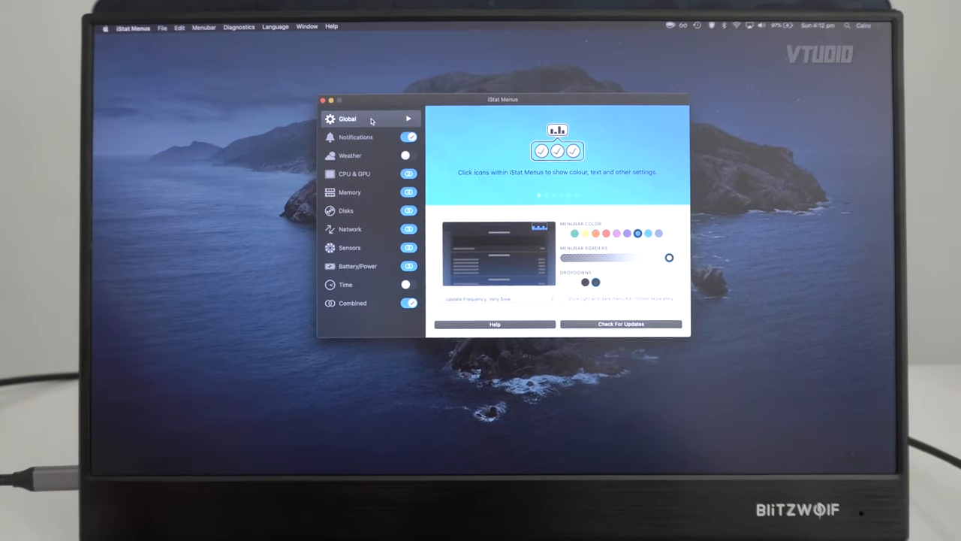
- Check and choose the reading update frequency in iStat Menus Global settings
{"action": "left_click", "coordinate": [494, 298]}
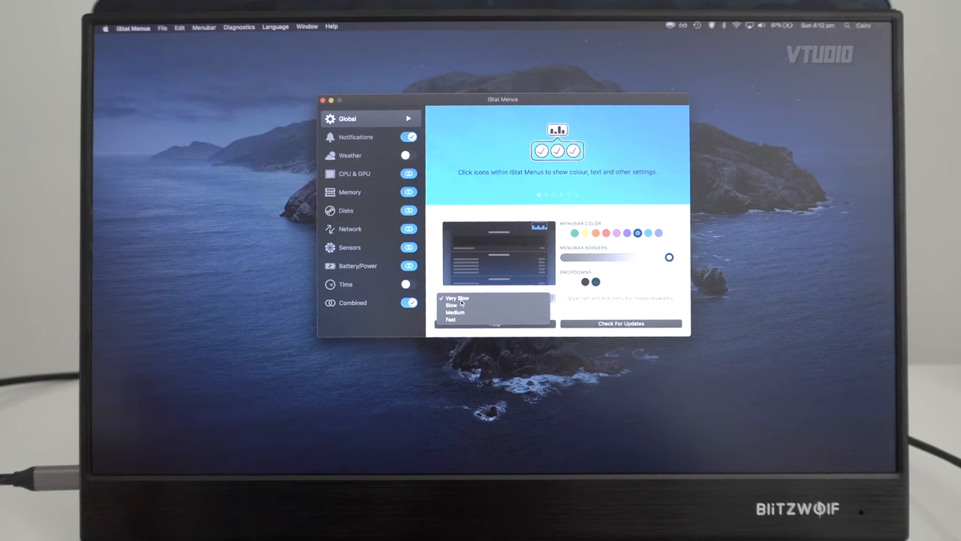
{"action": "left_click", "coordinate": [456, 298]}
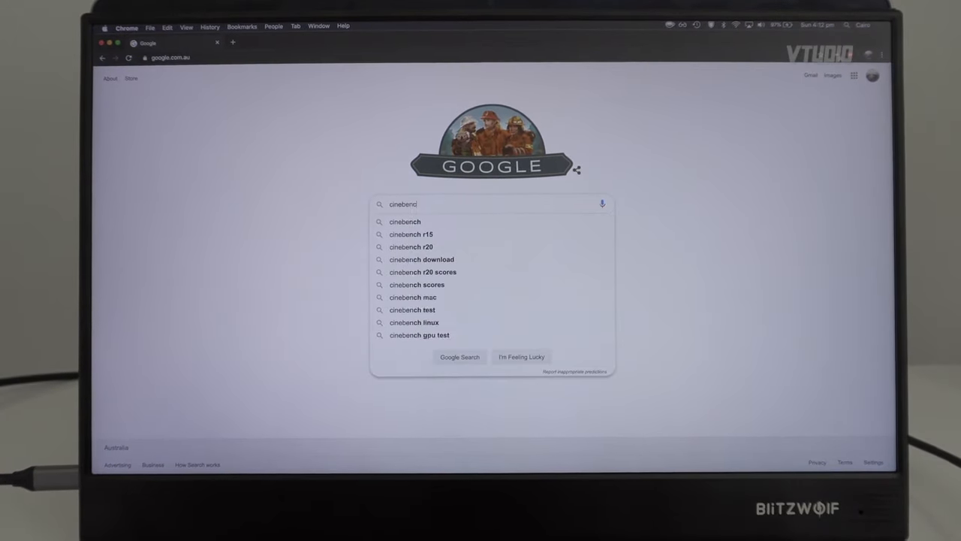
- Search Google for 'cinebench r20' and browse the results
{"action": "left_click", "coordinate": [411, 247]}
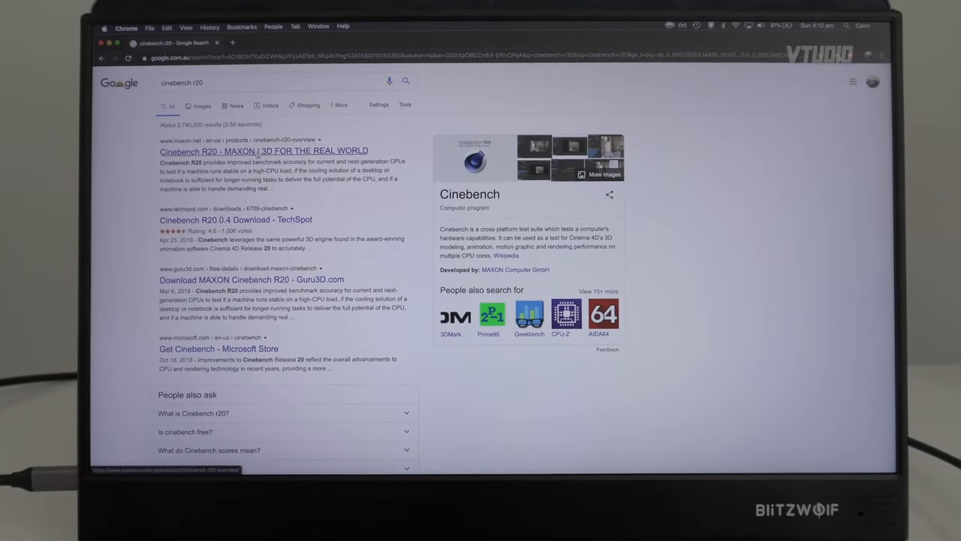
{"action": "left_click", "coordinate": [263, 150]}
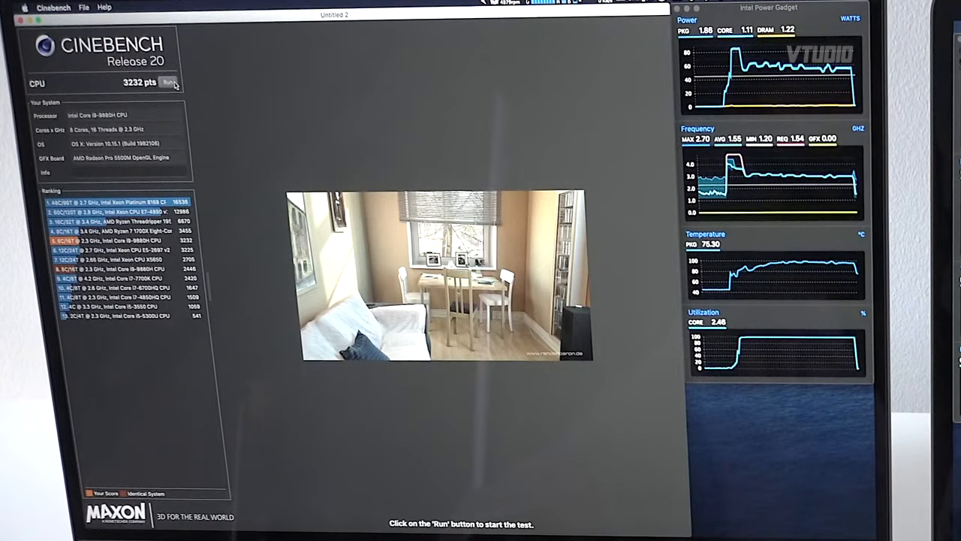
- Run the Cinebench R20 CPU benchmark to a finished score of roughly 2,300 points
{"action": "left_click", "coordinate": [168, 83]}
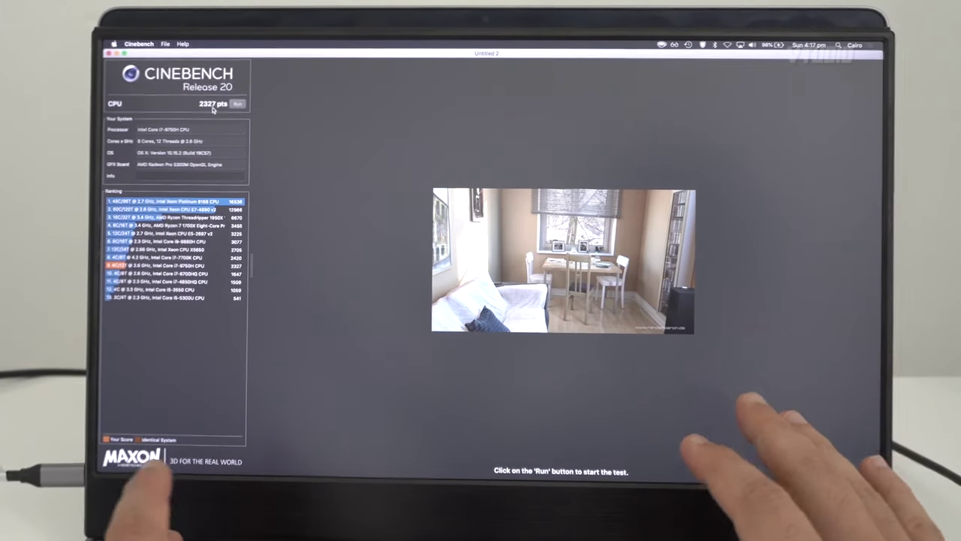
{"action": "mouse_move", "coordinate": [565, 450]}
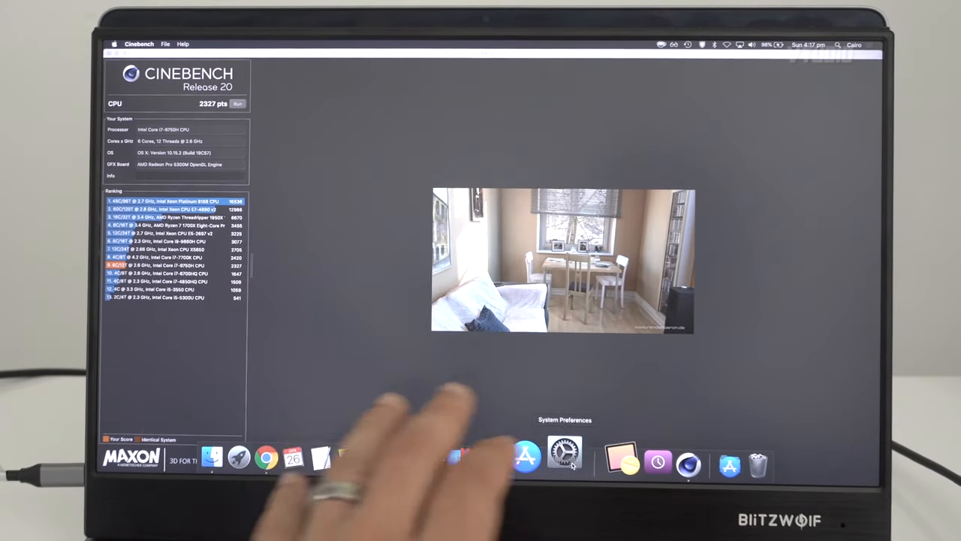
- Bring up System Preferences, then search Google for 'intel power gadget' in Chrome
{"action": "left_click", "coordinate": [565, 453]}
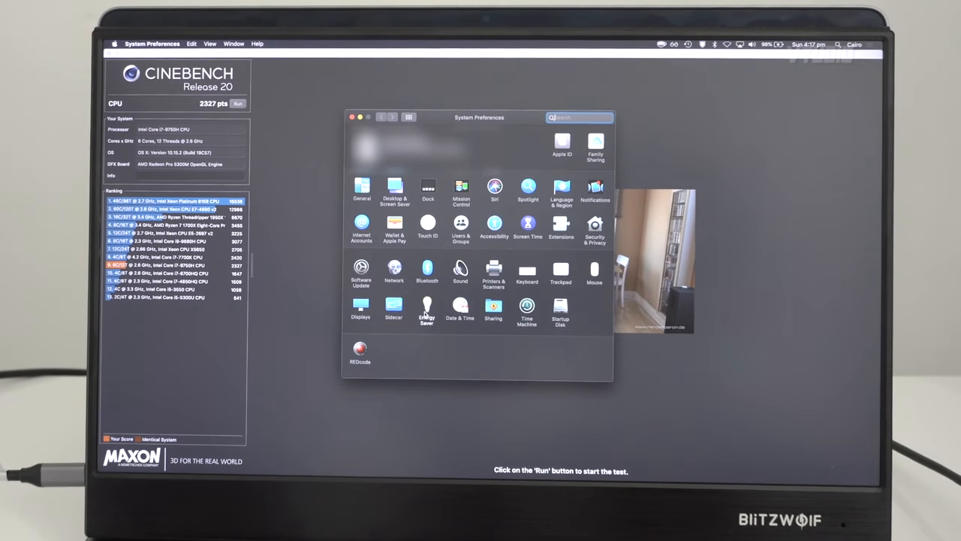
{"action": "left_click", "coordinate": [426, 308]}
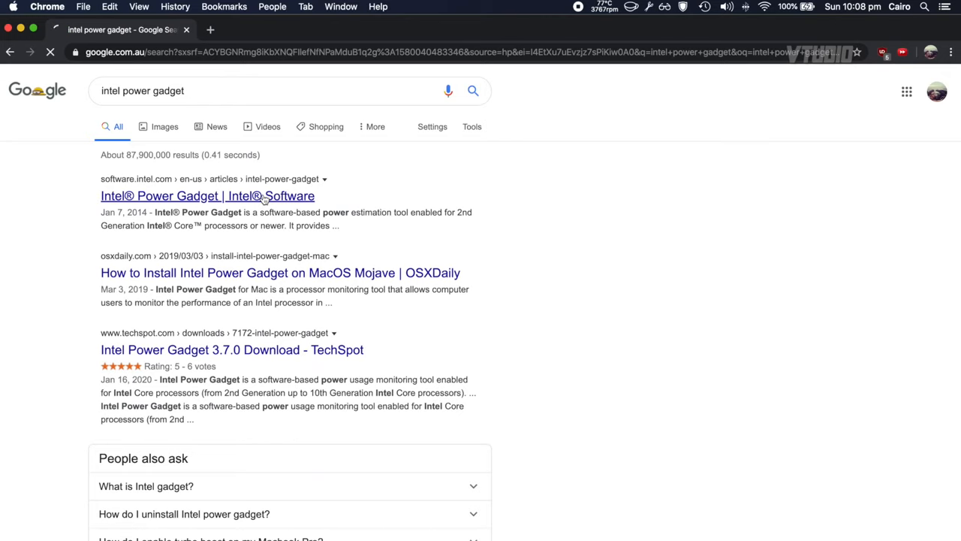
- Follow the 'Intel® Power Gadget | Intel® Software' result to Intel's Power Gadget page
{"action": "left_click", "coordinate": [207, 195]}
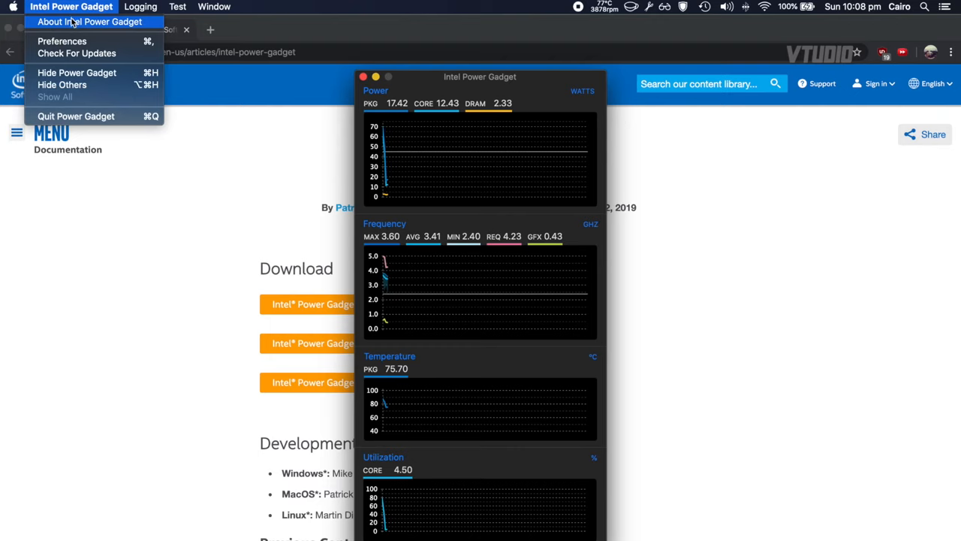
{"action": "left_click", "coordinate": [90, 21]}
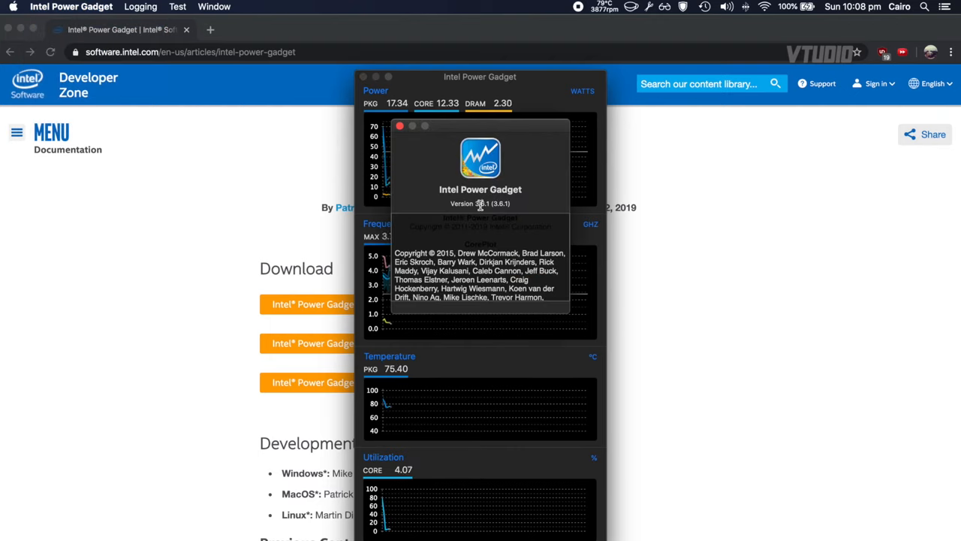
{"action": "mouse_move", "coordinate": [539, 216]}
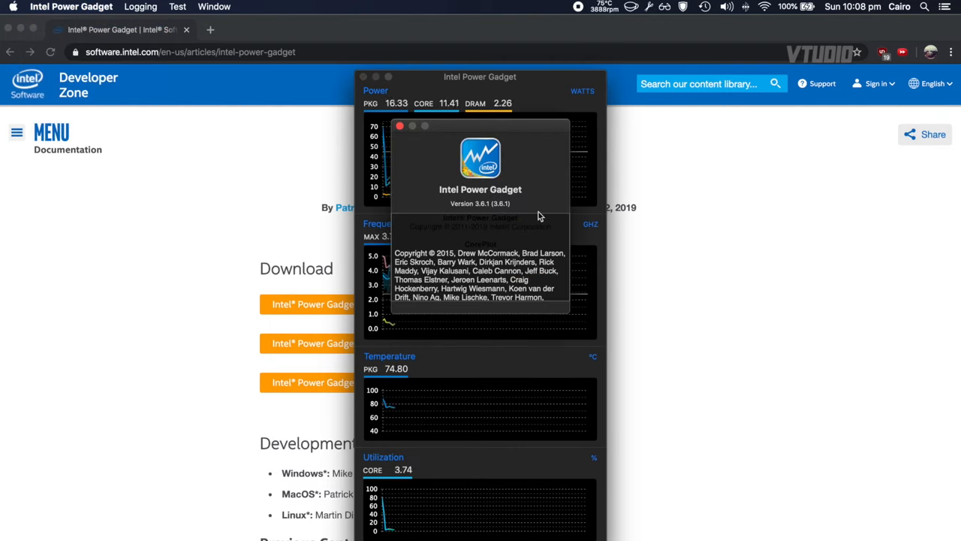
{"action": "mouse_move", "coordinate": [441, 162]}
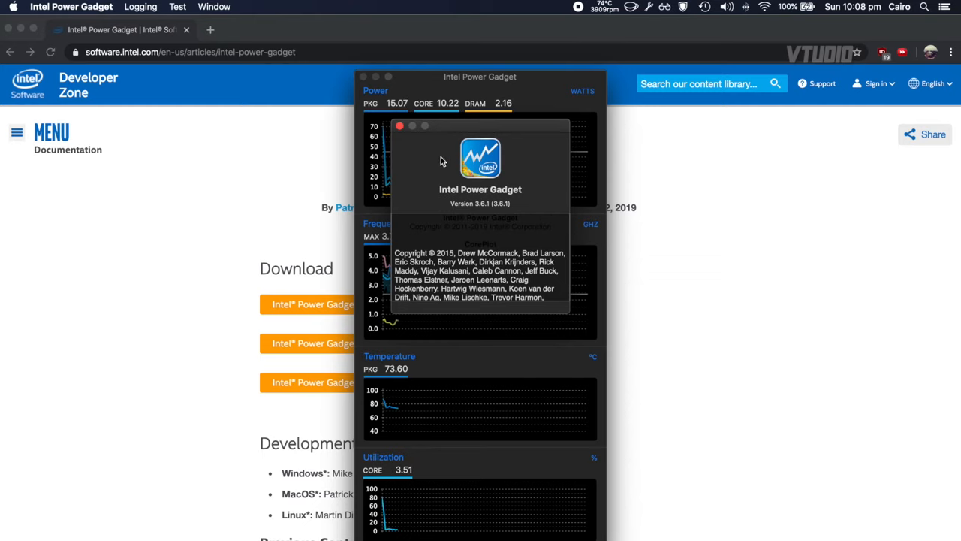
{"action": "left_click", "coordinate": [400, 126]}
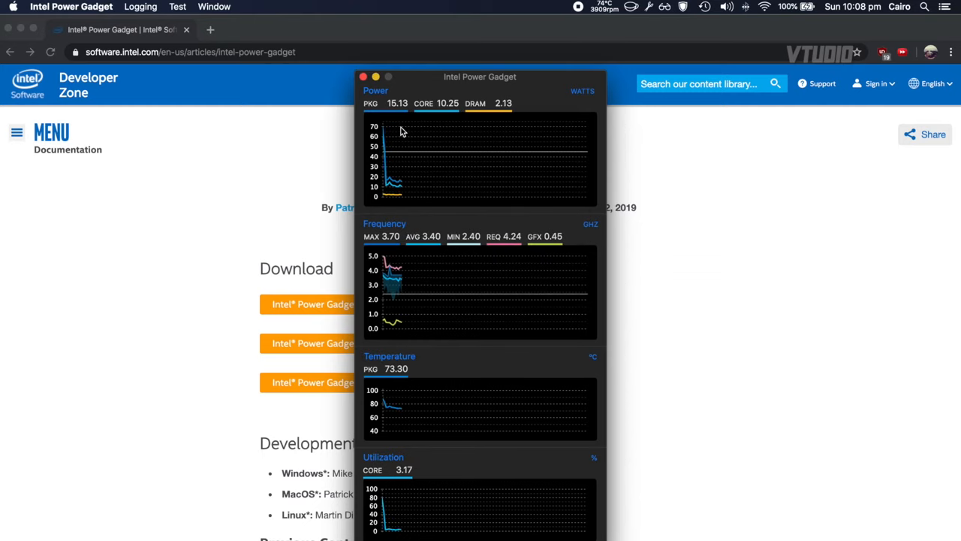
{"action": "left_click", "coordinate": [364, 75]}
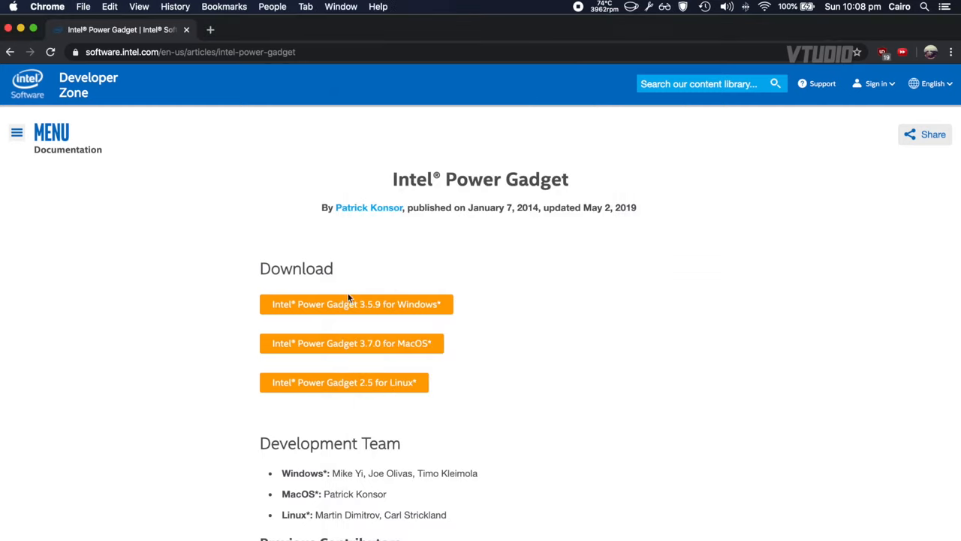
{"action": "mouse_move", "coordinate": [352, 343]}
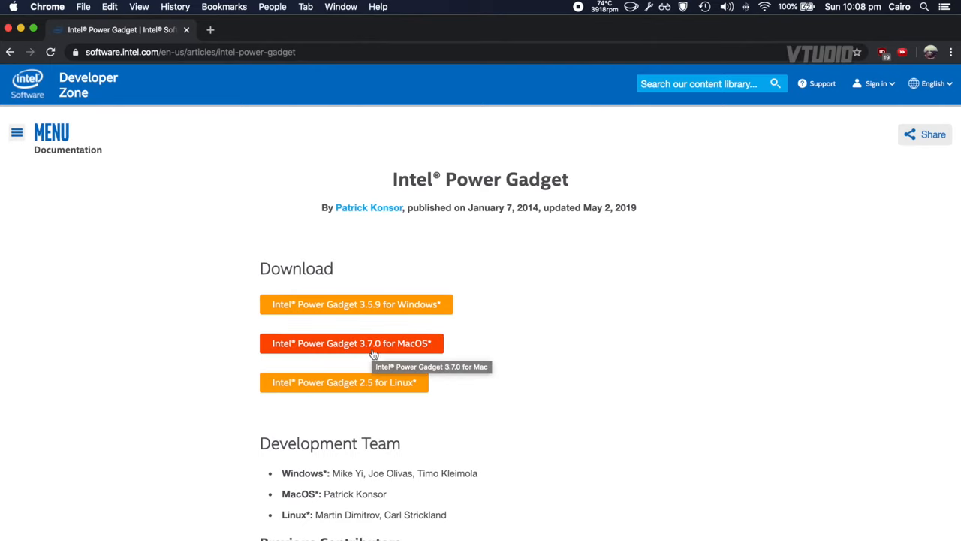
- Download Intel Power Gadget 3.7.0 for macOS as the Intel Power Gadget.dmg file
{"action": "left_click", "coordinate": [351, 343]}
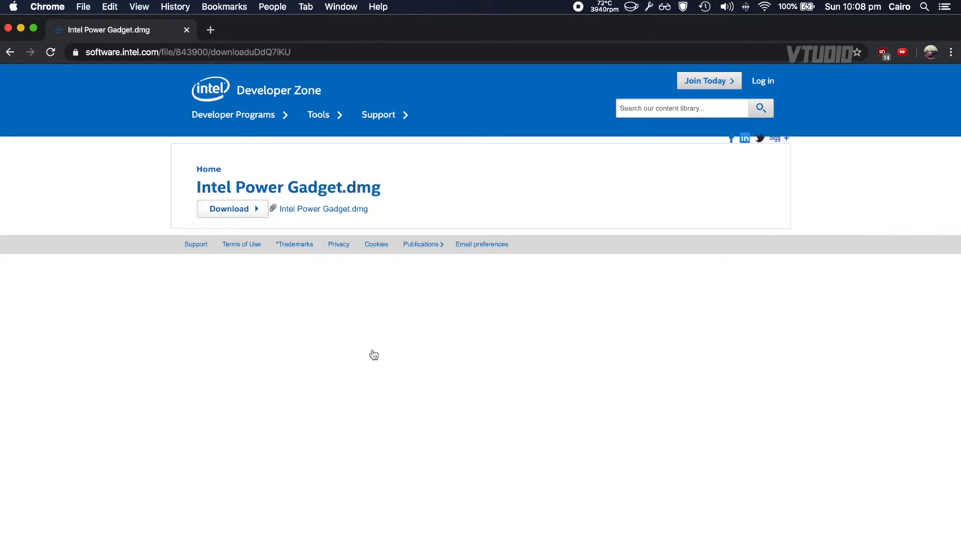
{"action": "left_click", "coordinate": [228, 207]}
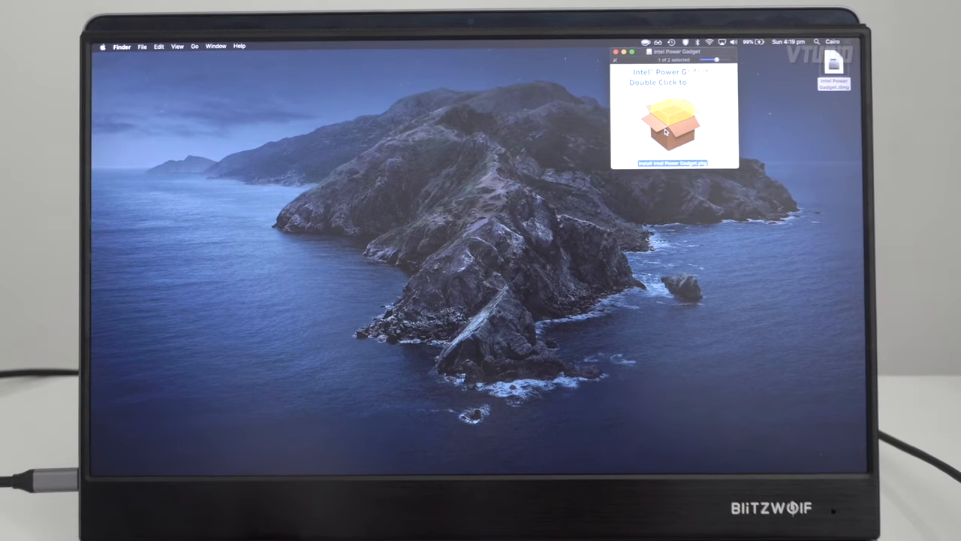
- Launch the installer package, agree to the licence, start the standard install and bring up Security Preferences from the alert
{"action": "double_click", "coordinate": [671, 162]}
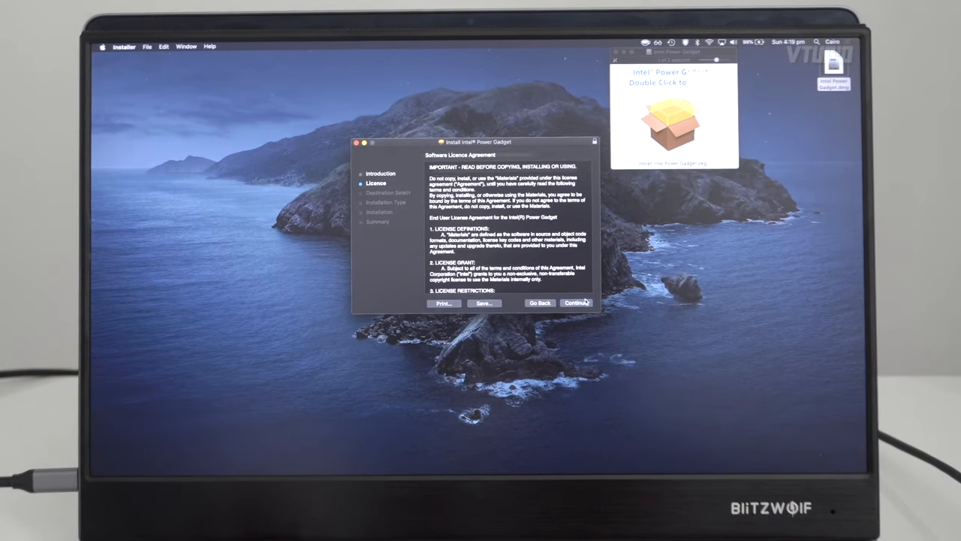
{"action": "left_click", "coordinate": [577, 303]}
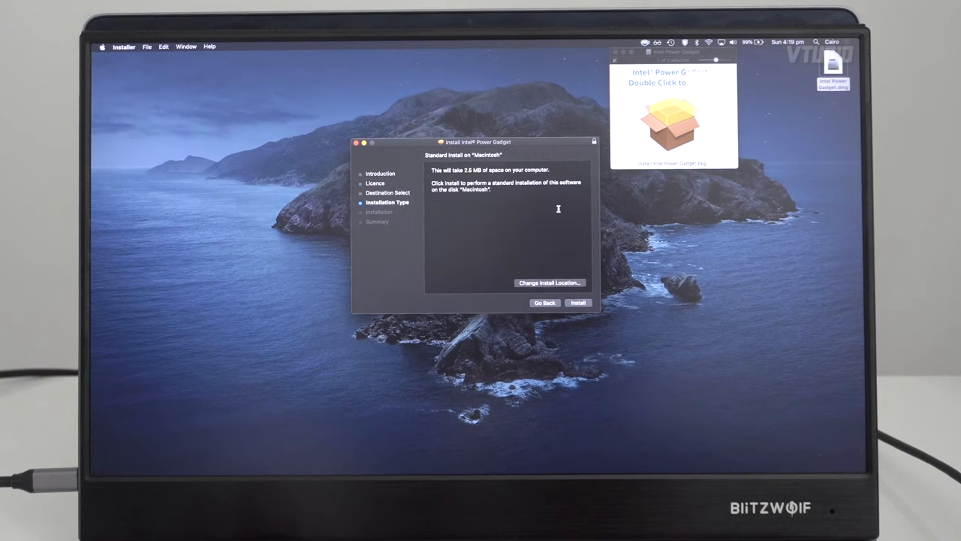
{"action": "left_click", "coordinate": [577, 302]}
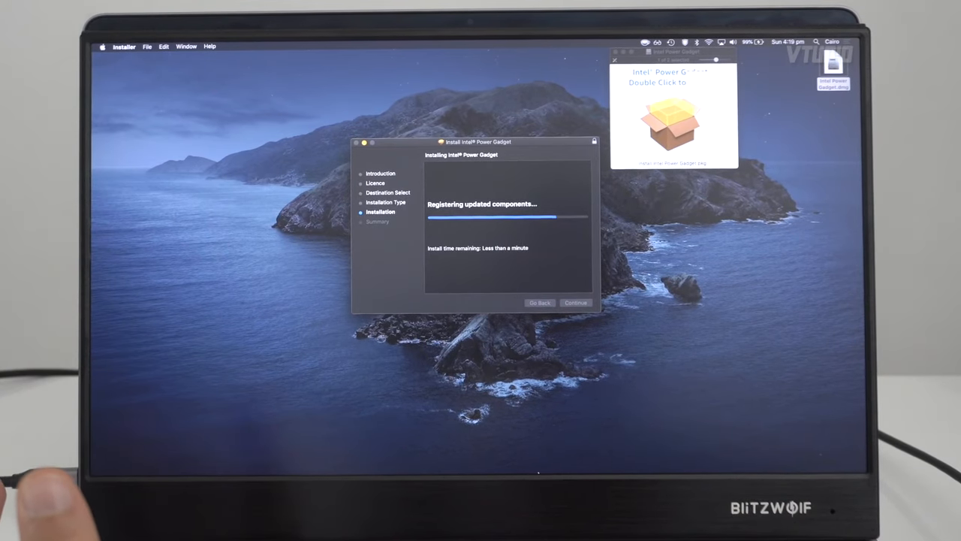
{"action": "left_click", "coordinate": [548, 456]}
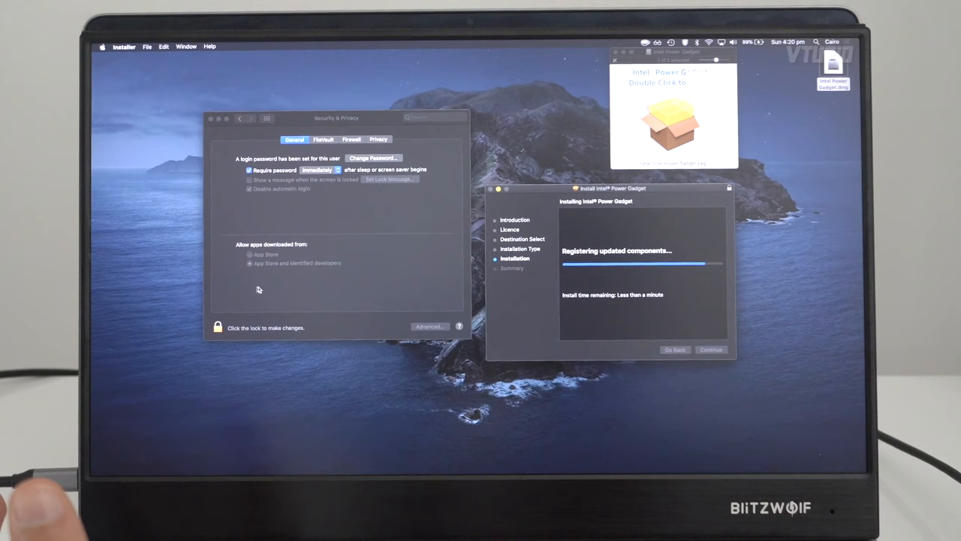
{"action": "mouse_move", "coordinate": [301, 297]}
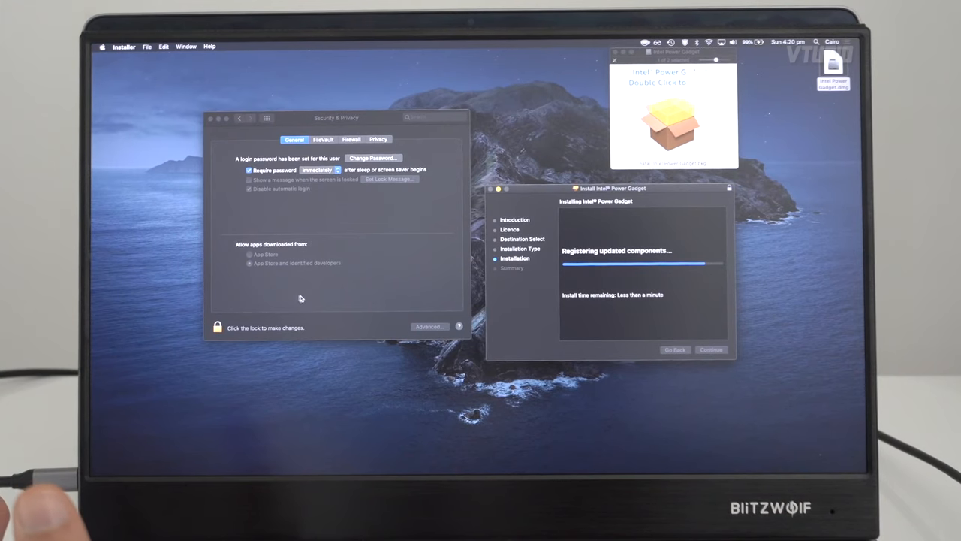
{"action": "mouse_move", "coordinate": [419, 292]}
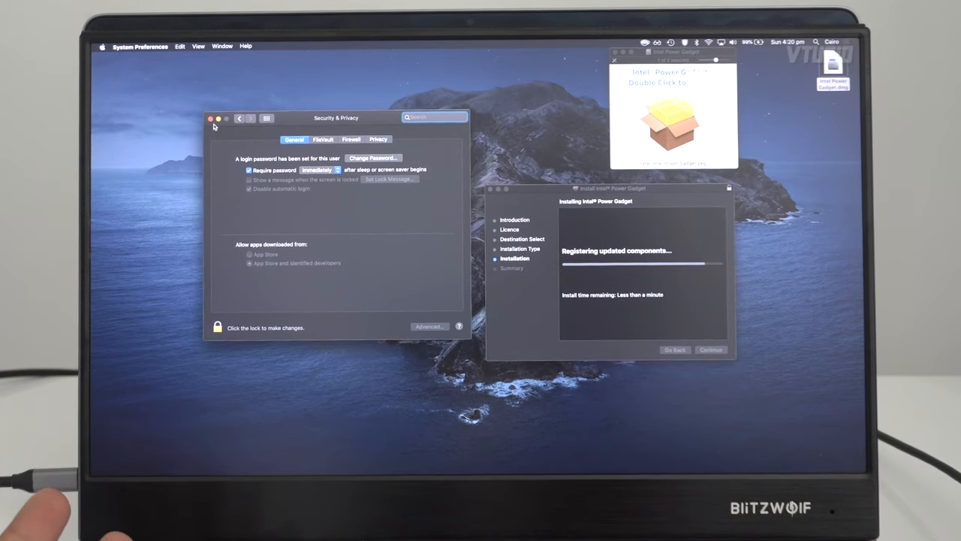
- Return to the full preferences list and reopen Security & Privacy while the install completes
{"action": "left_click", "coordinate": [210, 117]}
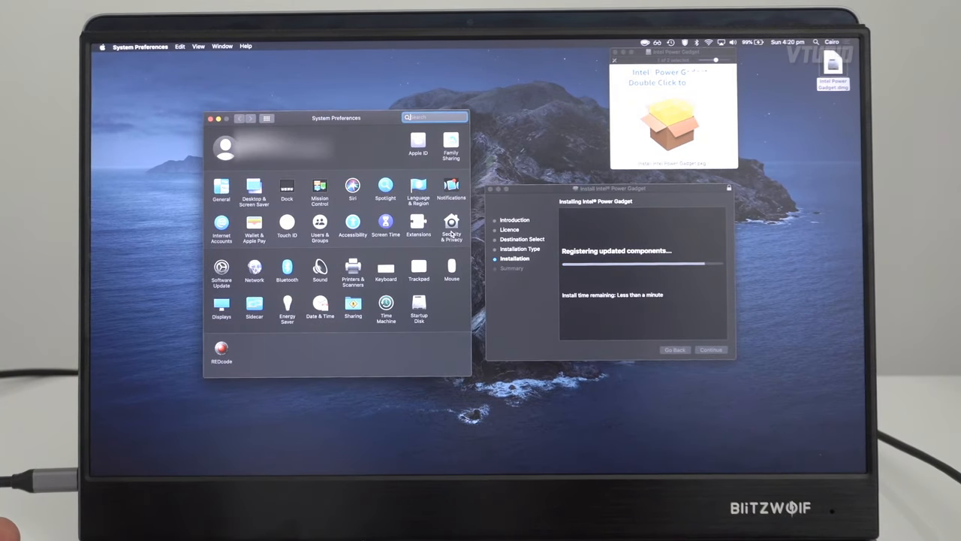
{"action": "left_click", "coordinate": [450, 225]}
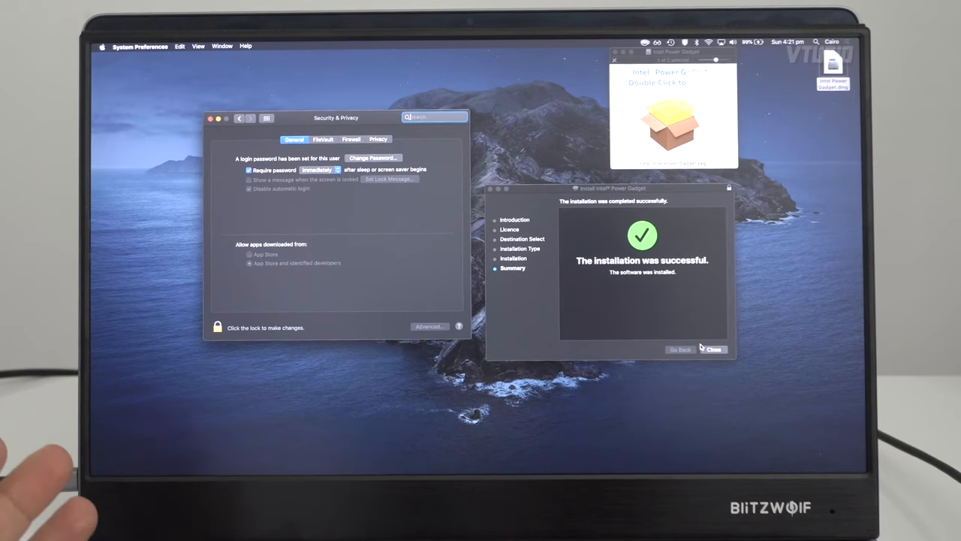
- Close the finished installer after the successful installation
{"action": "left_click", "coordinate": [712, 348]}
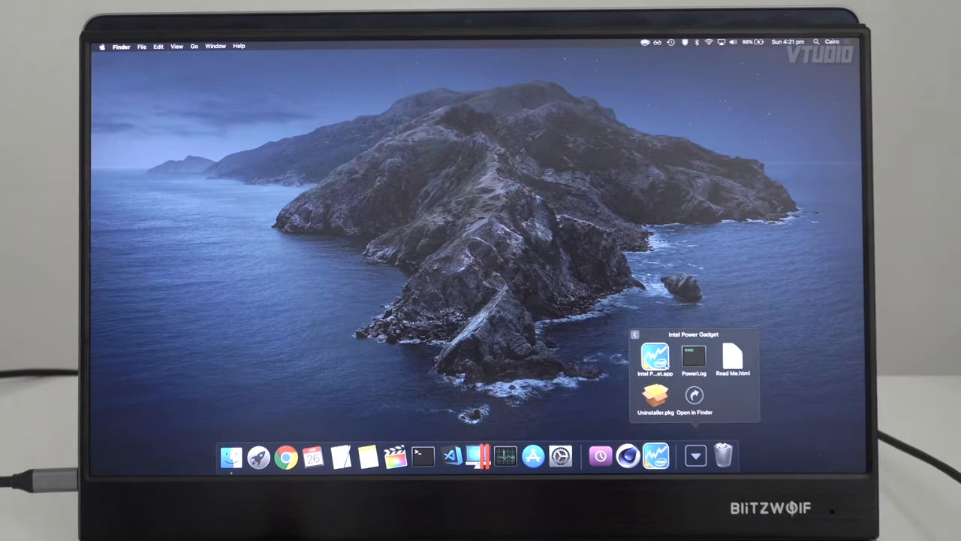
- Launch Intel Power Gadget.app and start the Cinebench R20 CPU render test beside it
{"action": "double_click", "coordinate": [654, 358]}
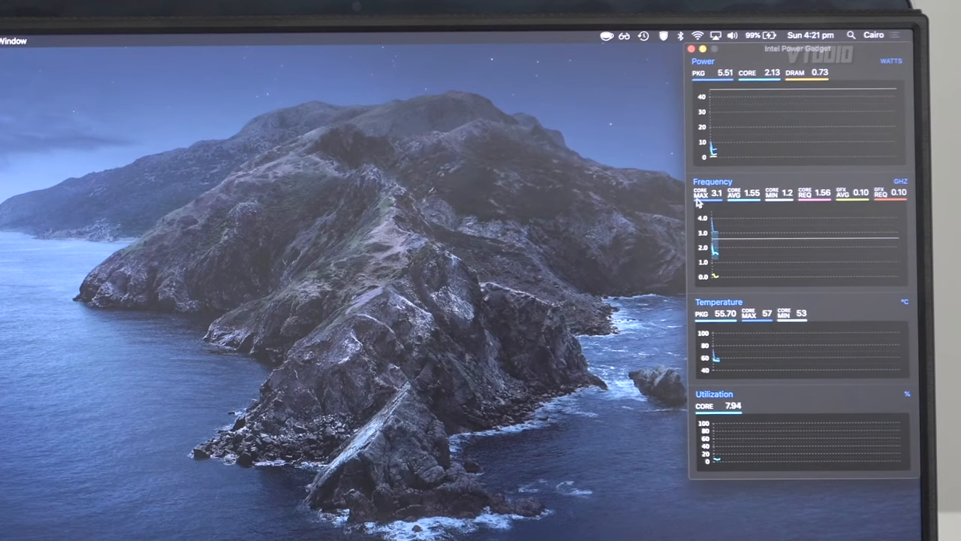
{"action": "mouse_move", "coordinate": [769, 204]}
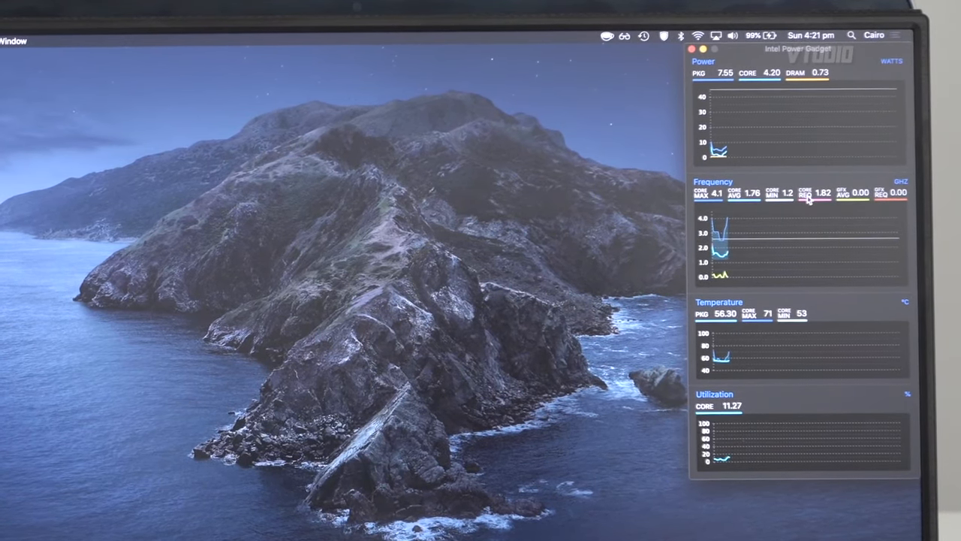
{"action": "mouse_move", "coordinate": [841, 195]}
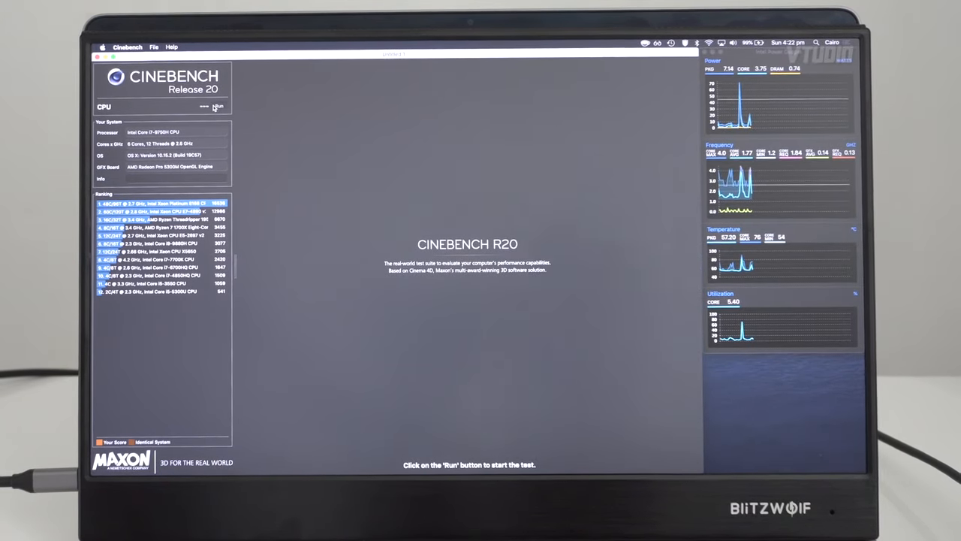
{"action": "left_click", "coordinate": [220, 105]}
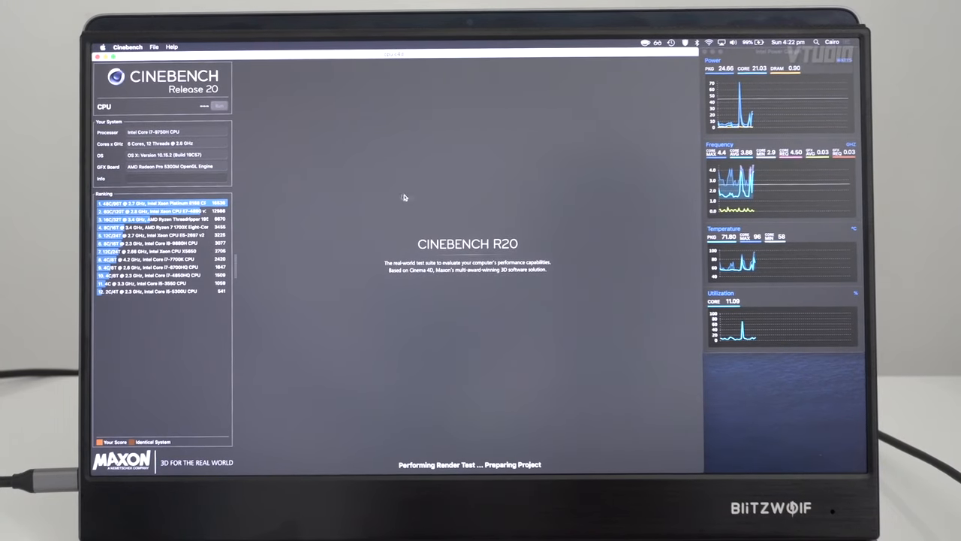